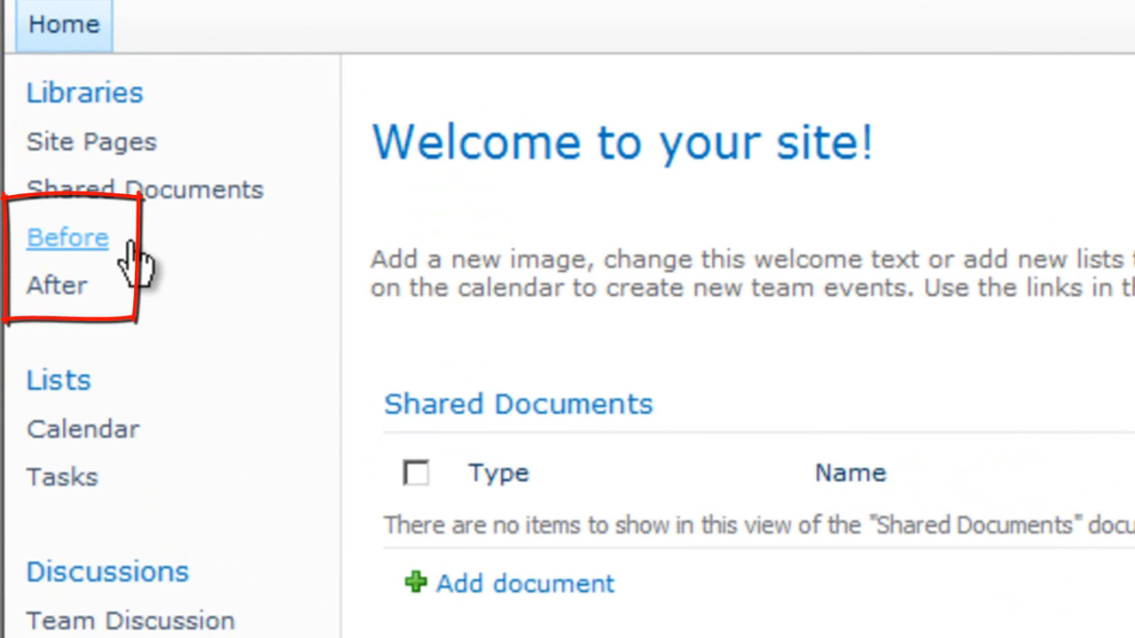
Review the console output converting Test01–Test05, then dismiss the finished console with Enter.
left_click(67, 238)
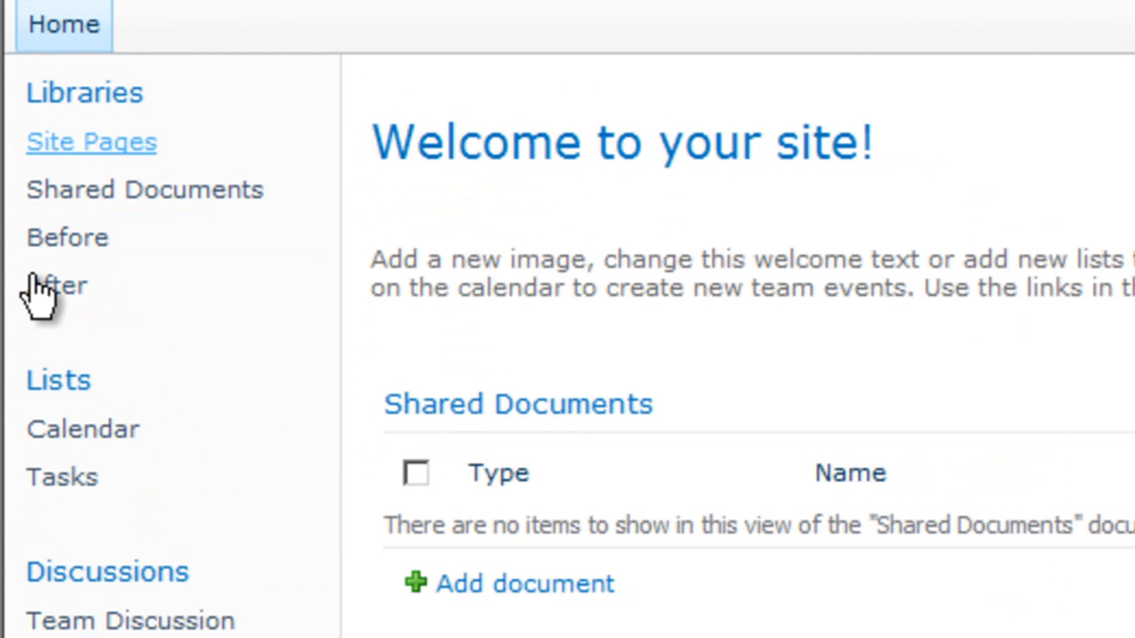
mouse_move(163, 197)
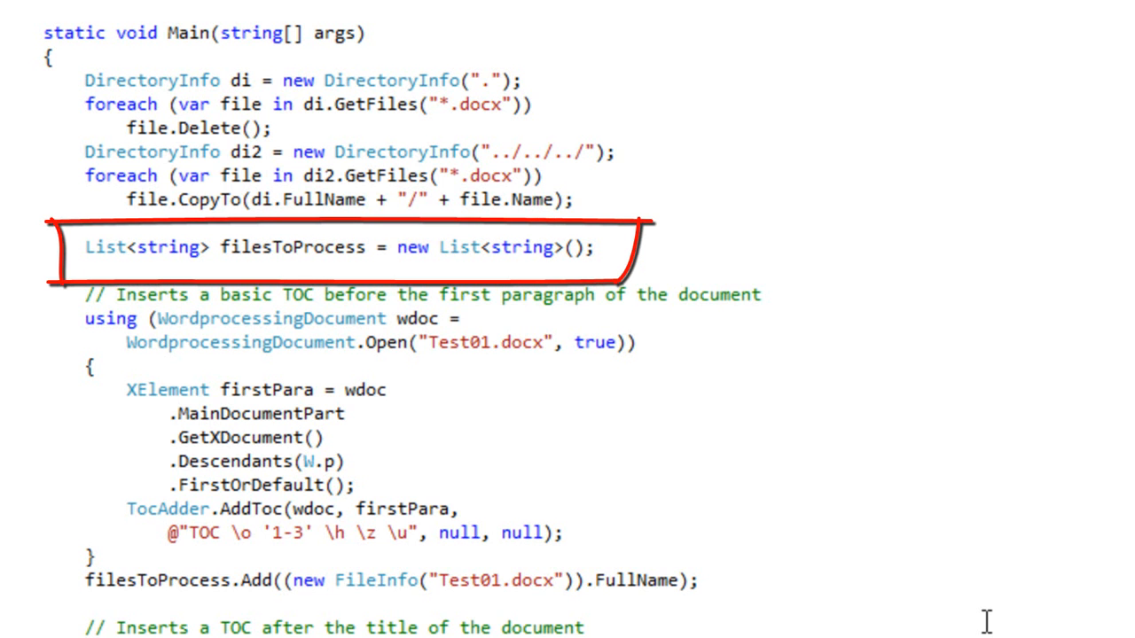
scroll("down", 3)
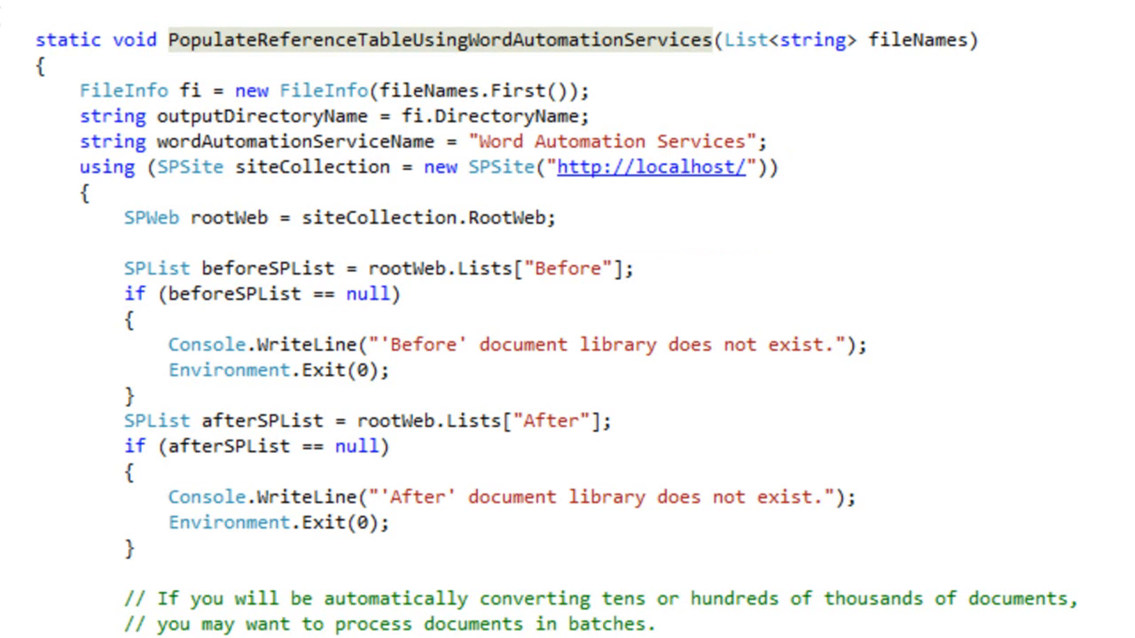
left_click_drag(88, 239, 913, 571)
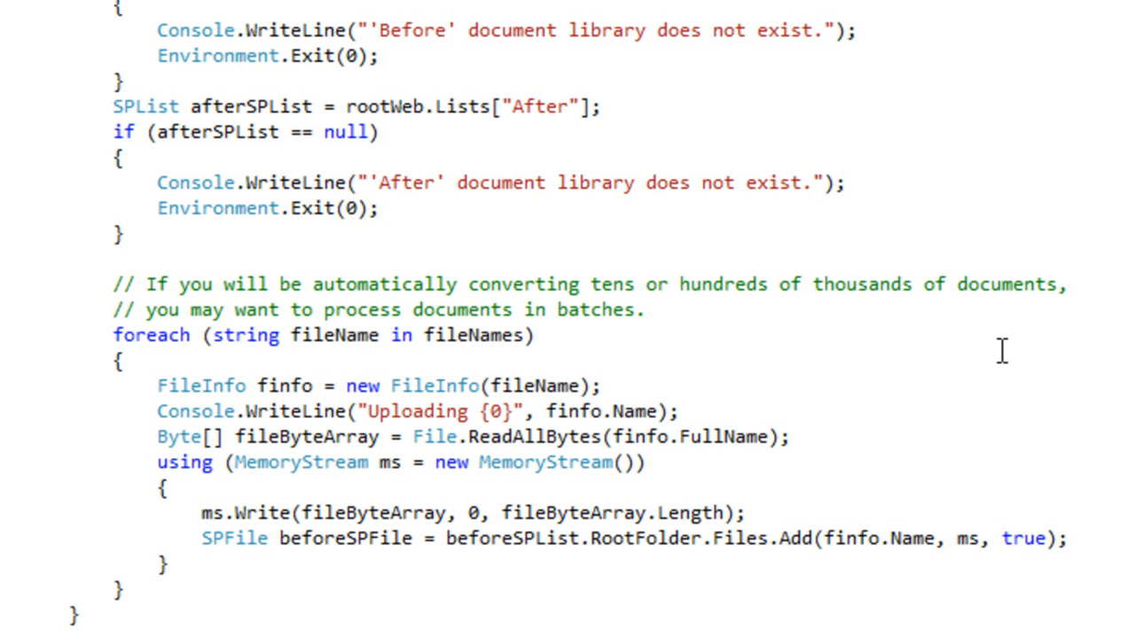
scroll("down", 3)
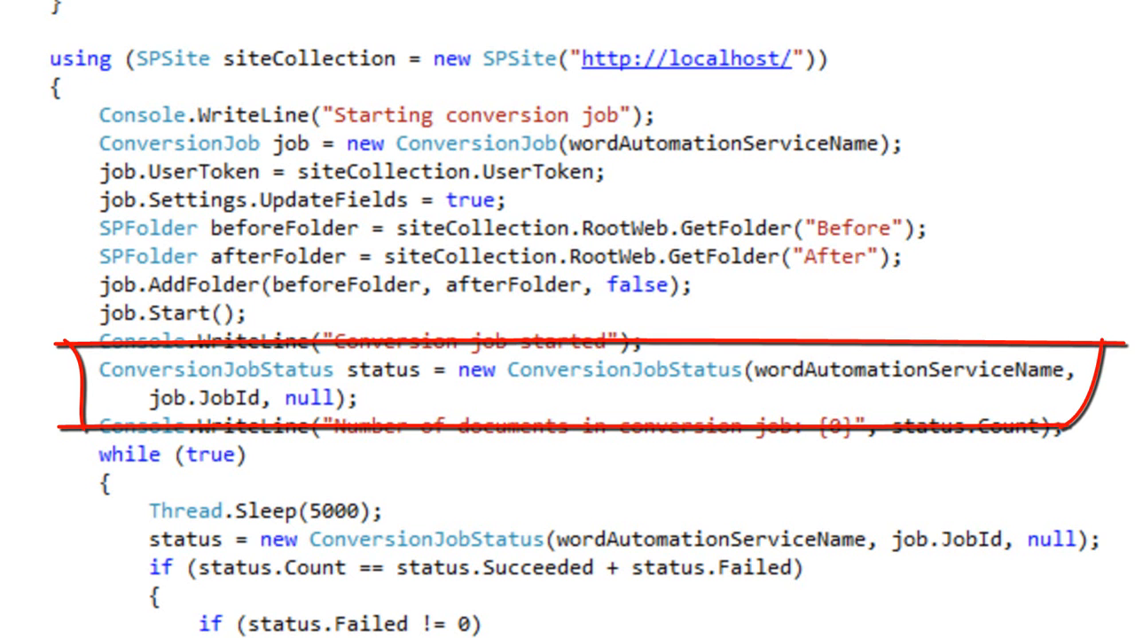
scroll("down", 3)
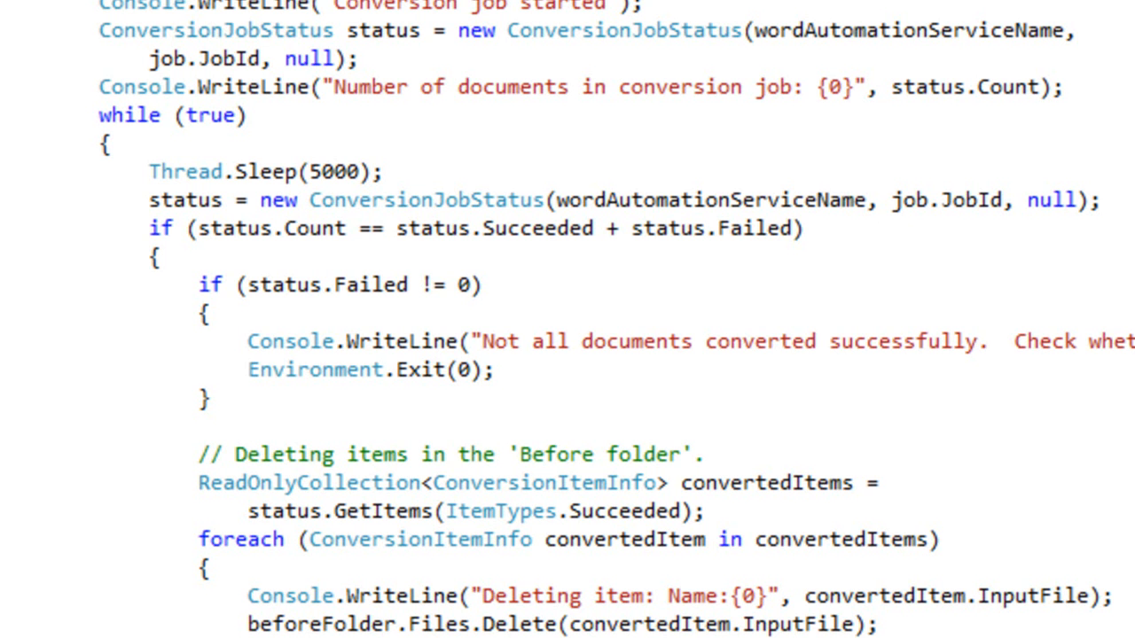
scroll("down", 3)
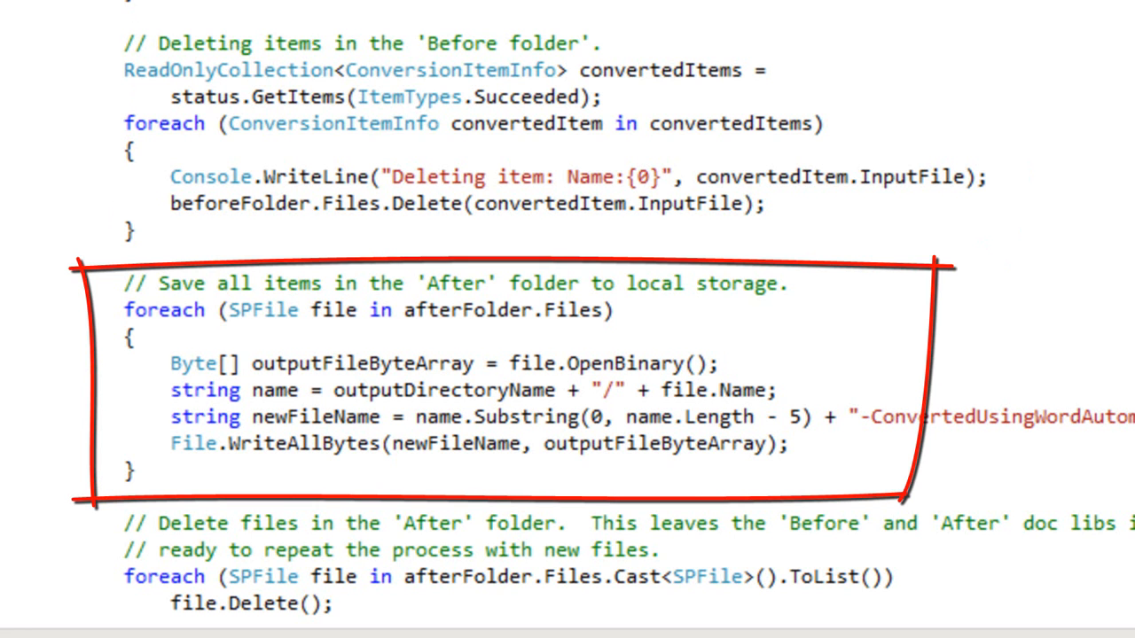
scroll("down", 3)
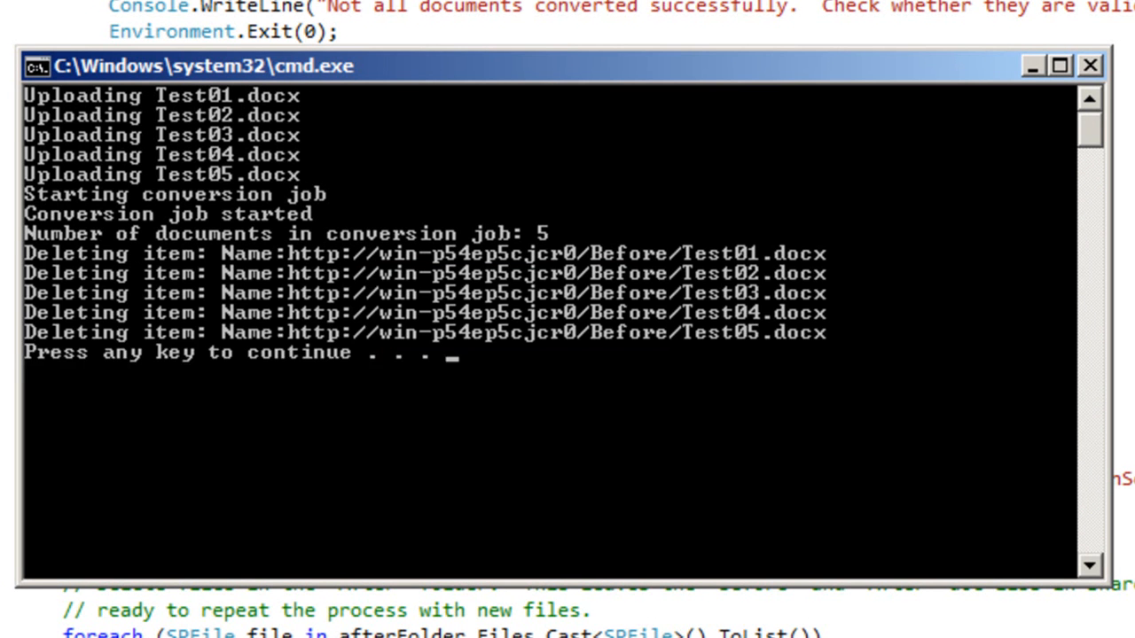
key("enter")
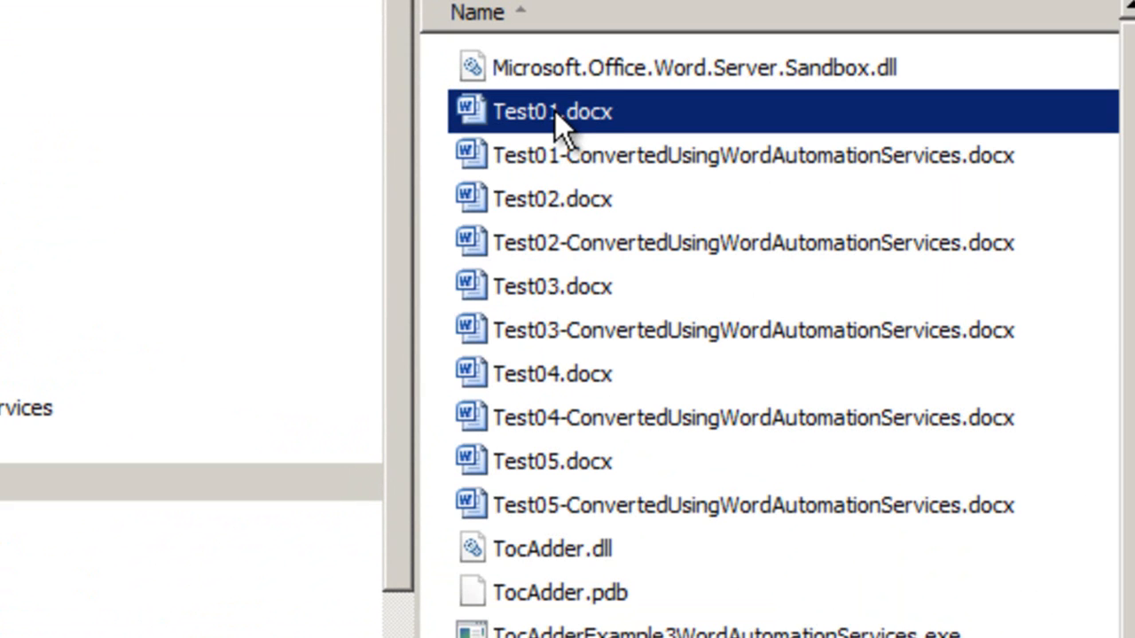
Open the original Test01.docx from bin\Debug in Word 2010.
double_click(552, 115)
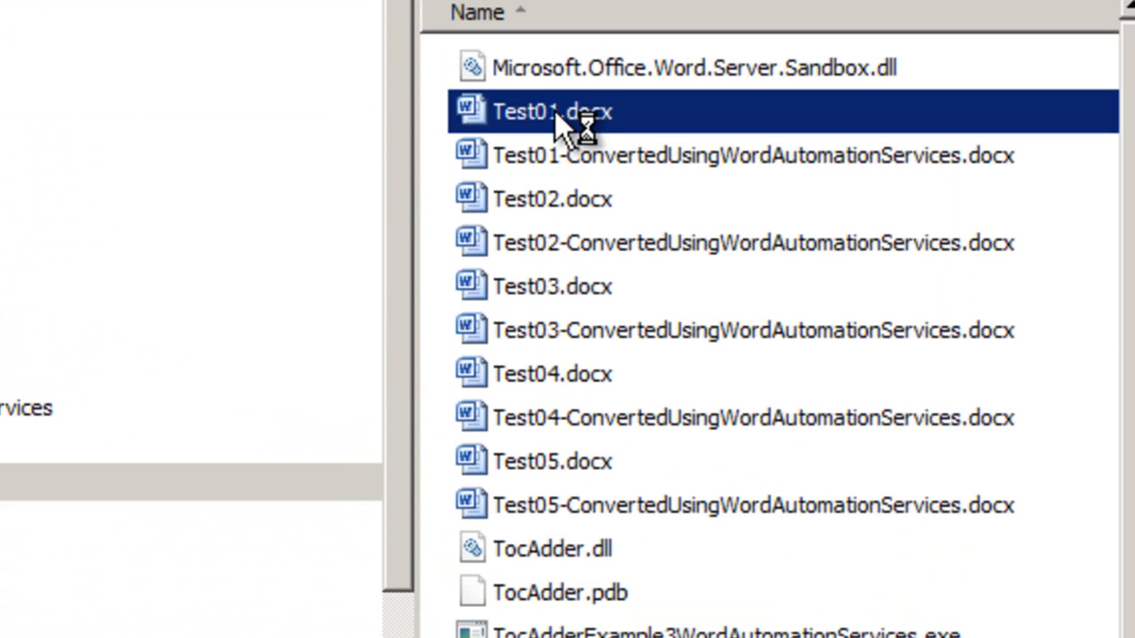
double_click(547, 110)
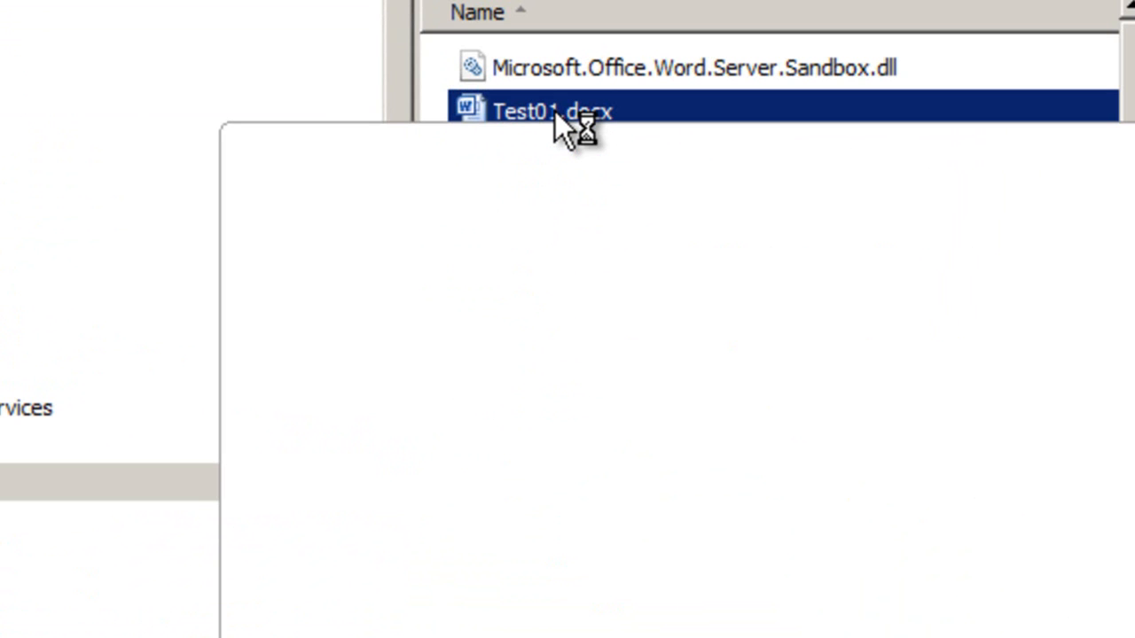
double_click(546, 109)
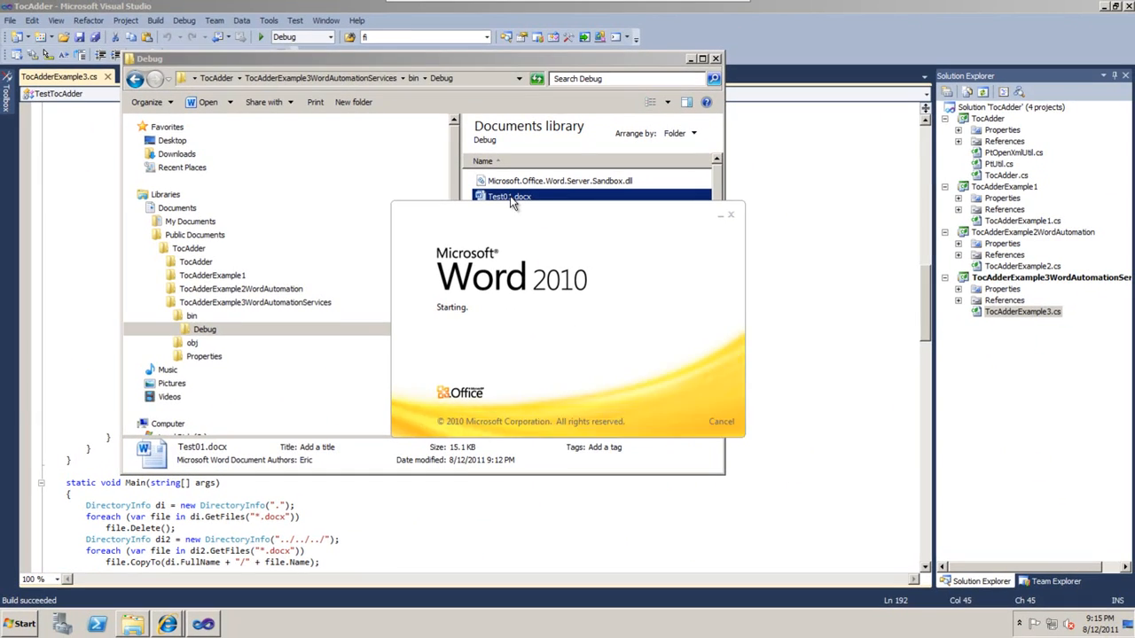
double_click(504, 195)
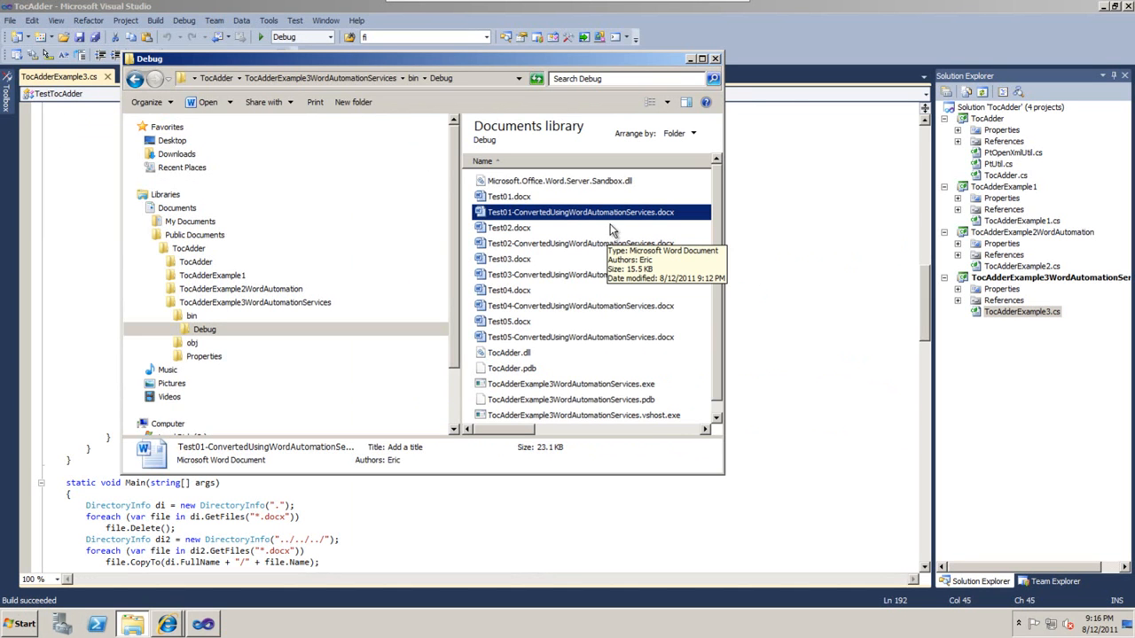
Open Test01-ConvertedUsingWordAutomationServices.docx in Word and return to Visual Studio.
double_click(578, 213)
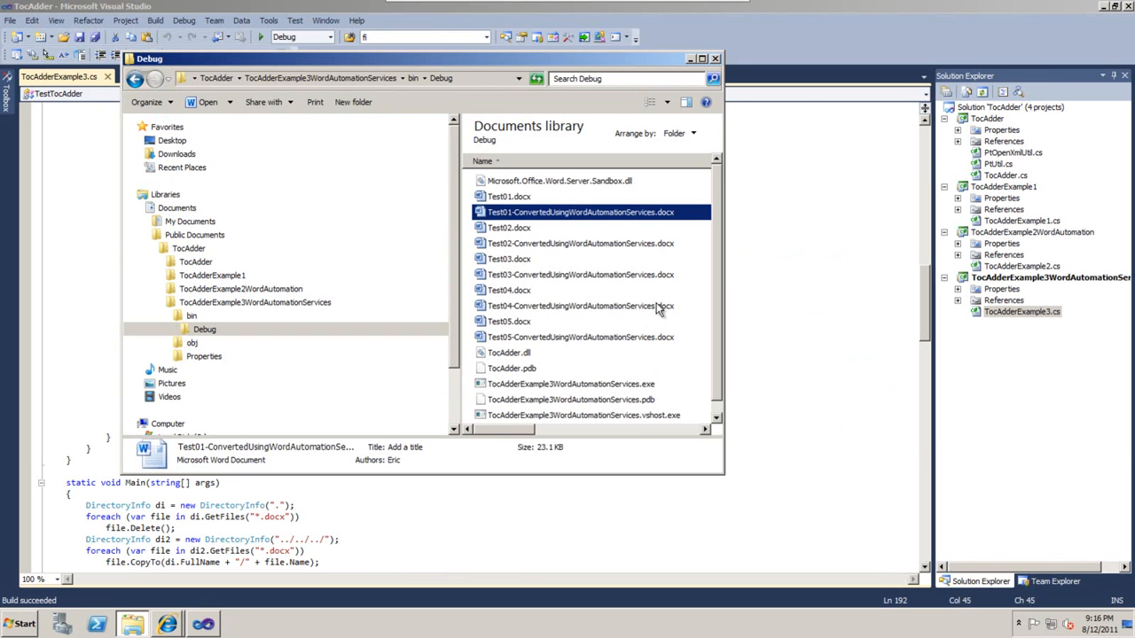
left_click(713, 58)
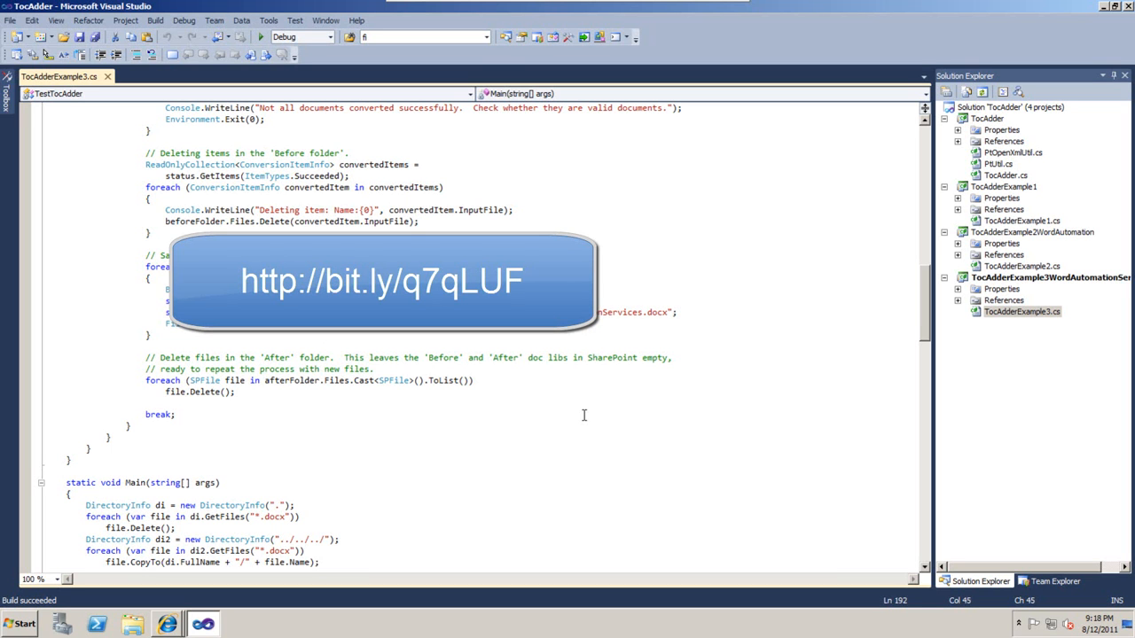
mouse_move(579, 415)
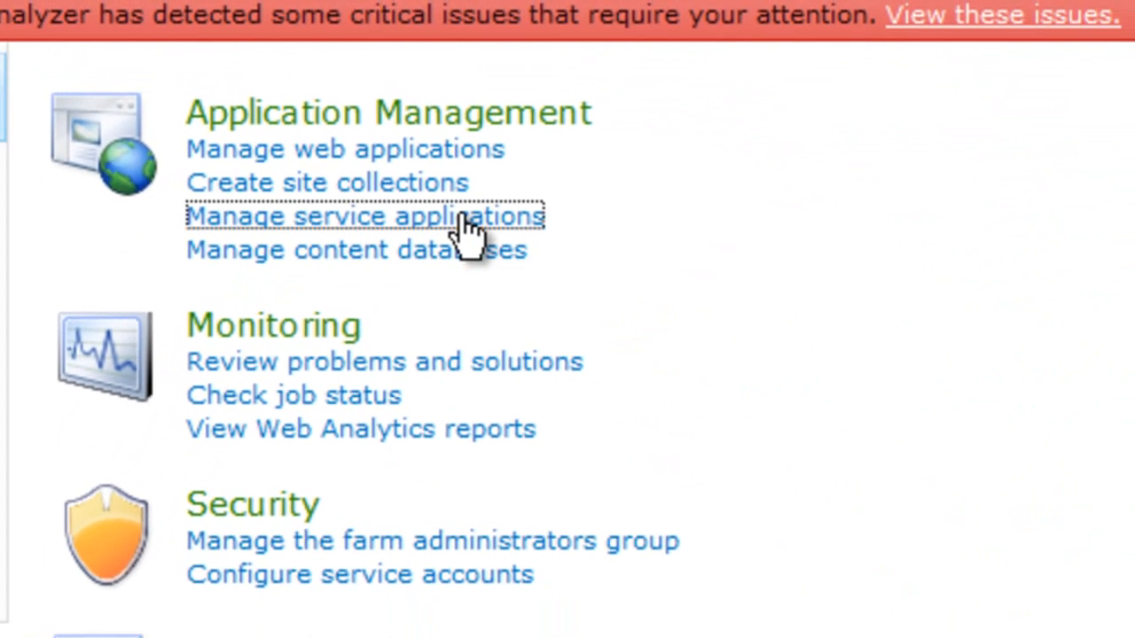
Navigate Manage service applications to the Word Automation Services settings and review file formats and throughput.
left_click(365, 216)
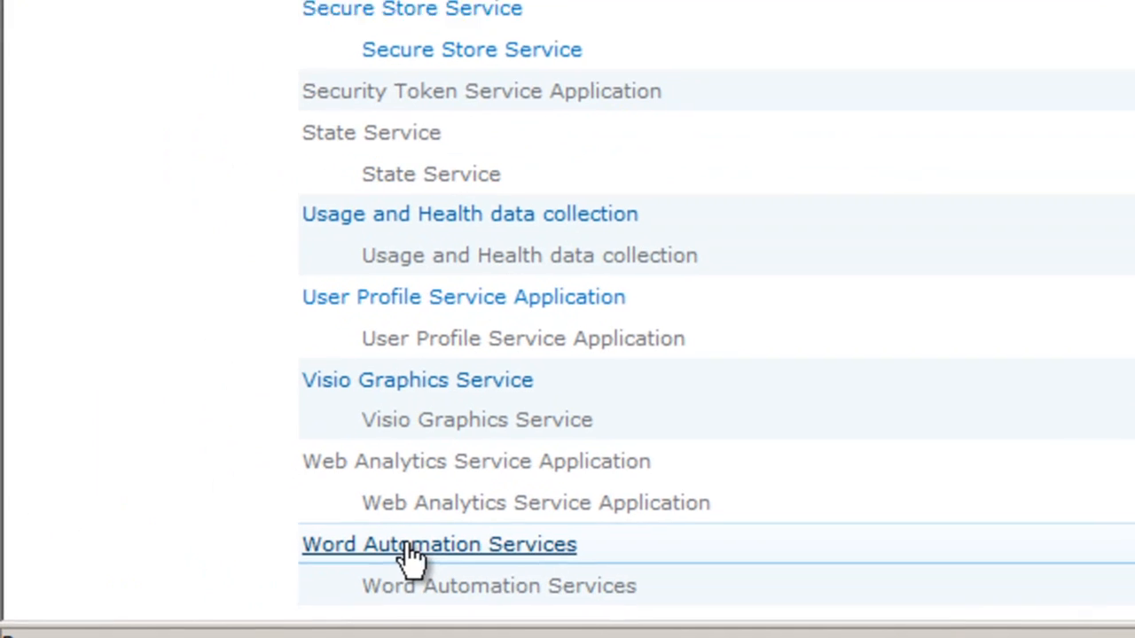
left_click(411, 546)
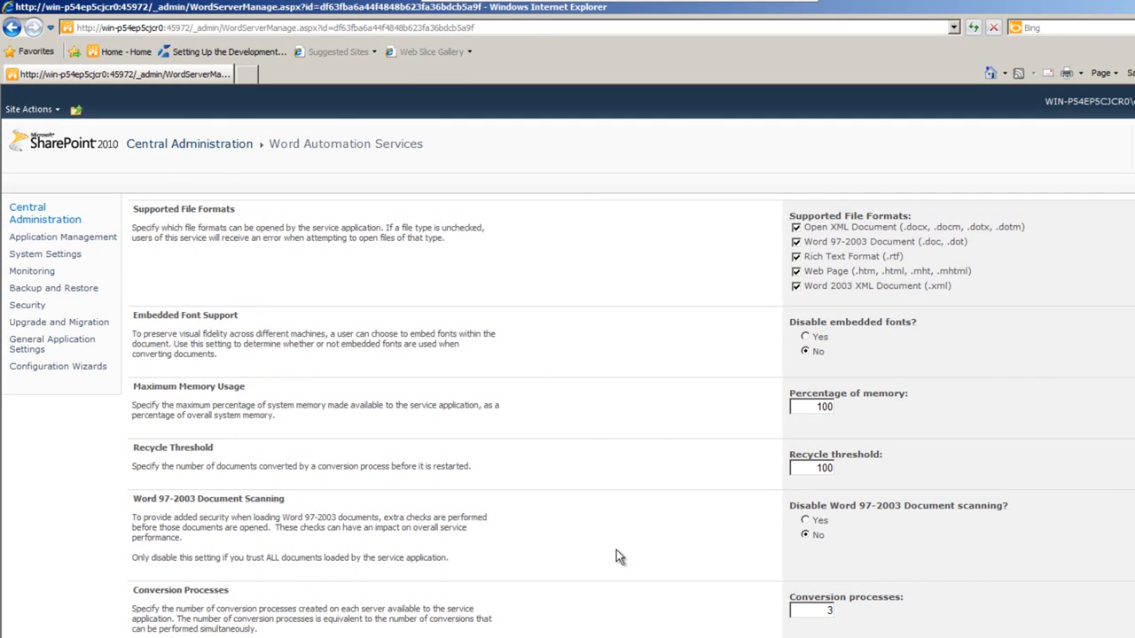
mouse_move(592, 498)
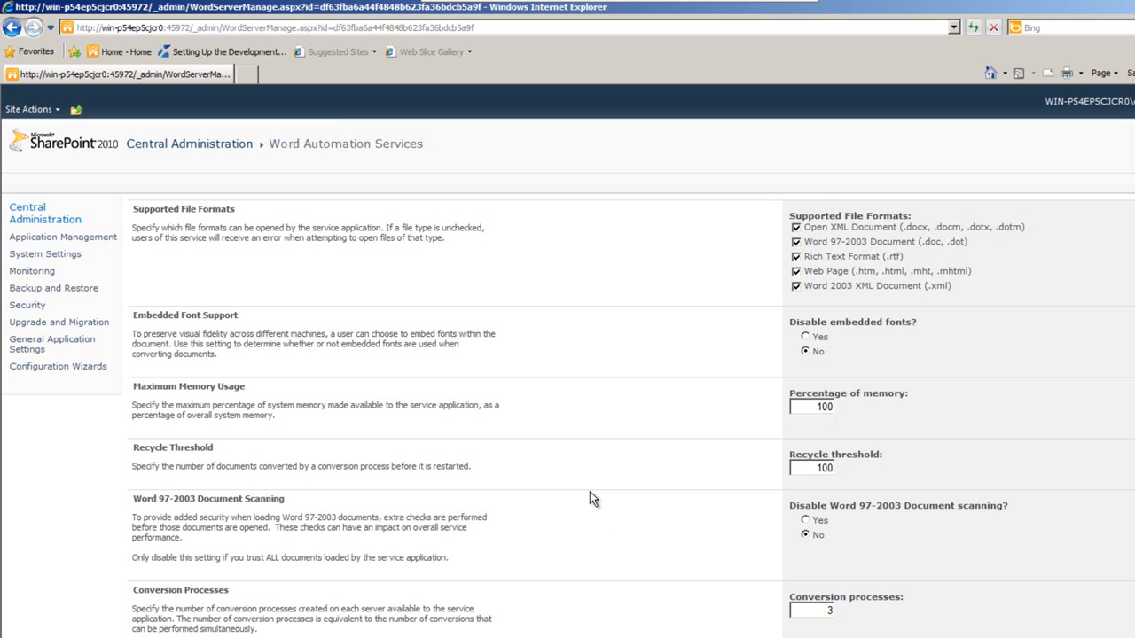
scroll("down", 3)
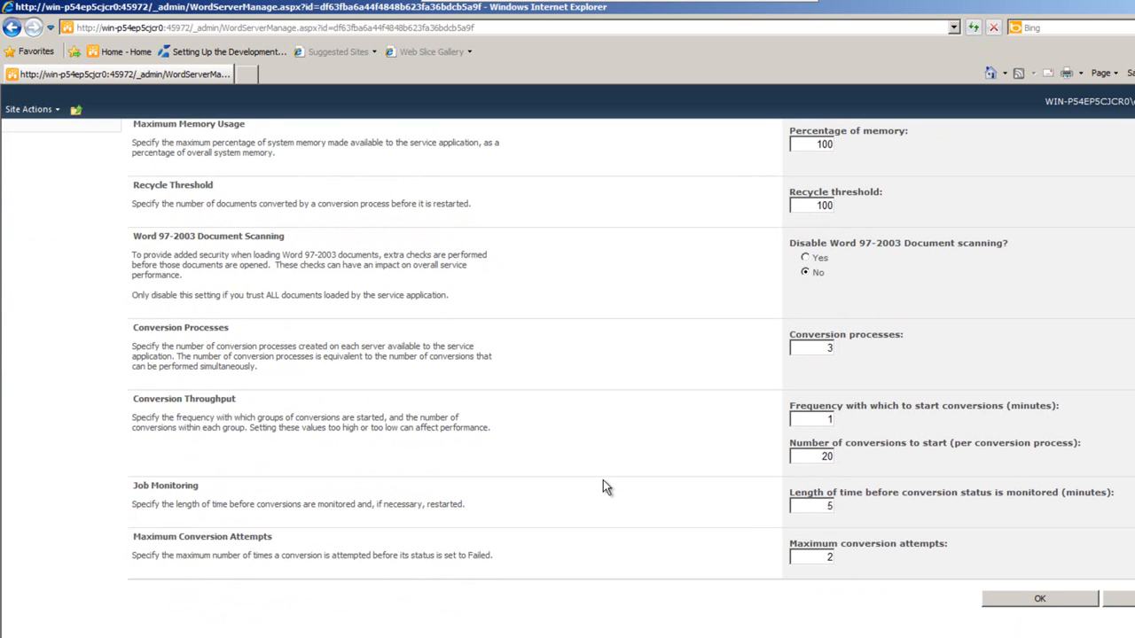